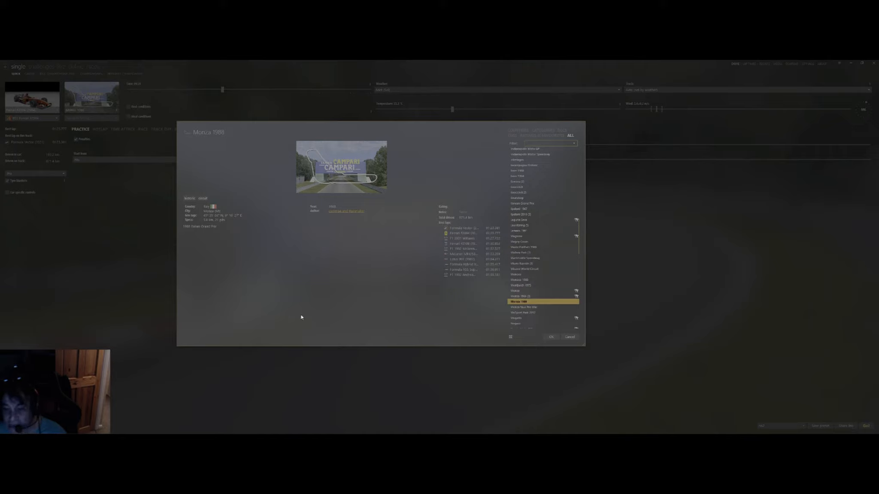
mouse_move(380, 372)
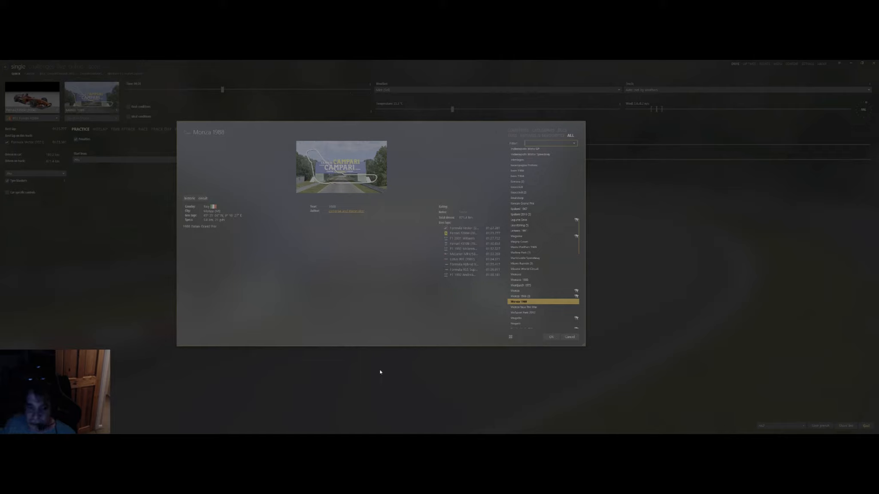
mouse_move(301, 399)
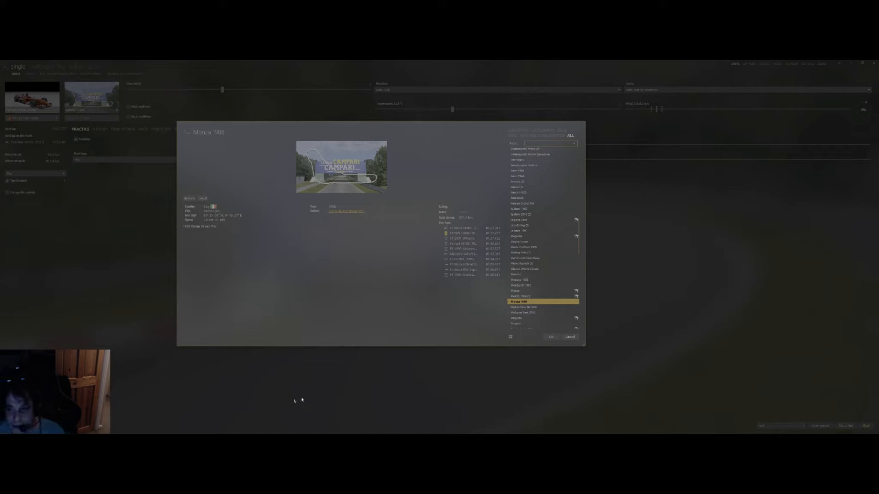
- Confirm the Monza 1988 track selection with OK and return to the practice setup
left_click(551, 337)
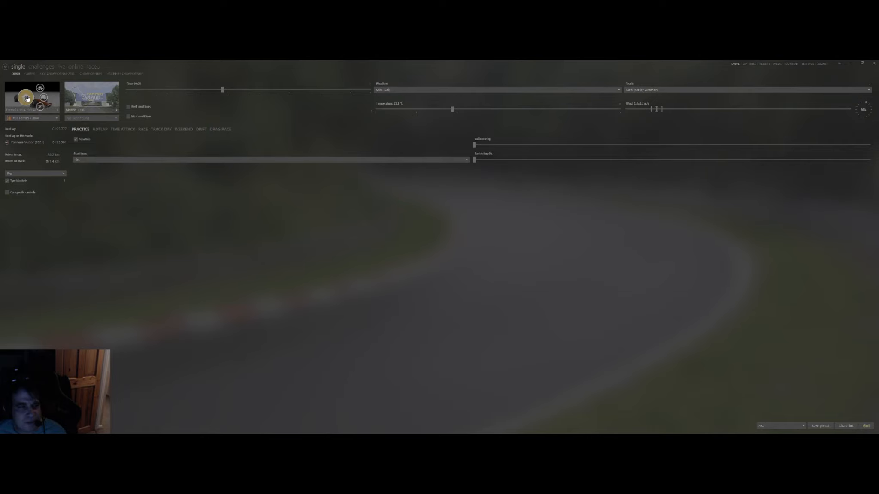
- Open the car selection dialog showing the Ferrari F2004 (2004) specs and performance graph
left_click(33, 99)
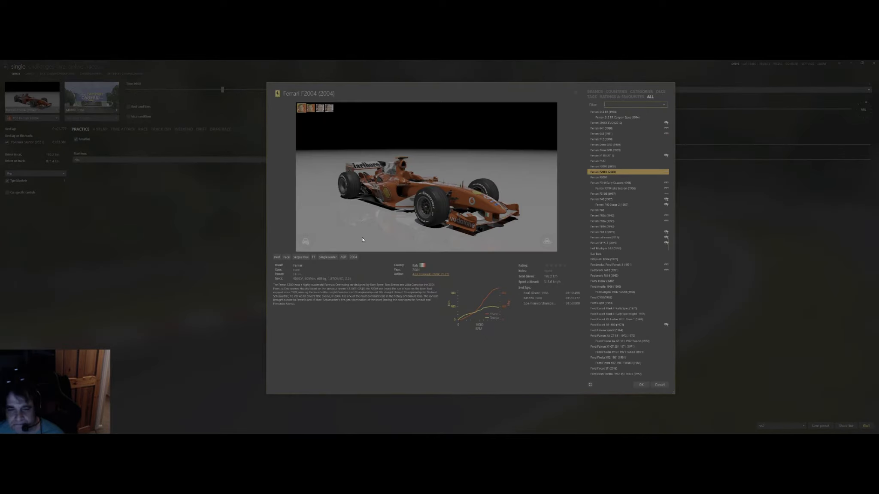
mouse_move(412, 275)
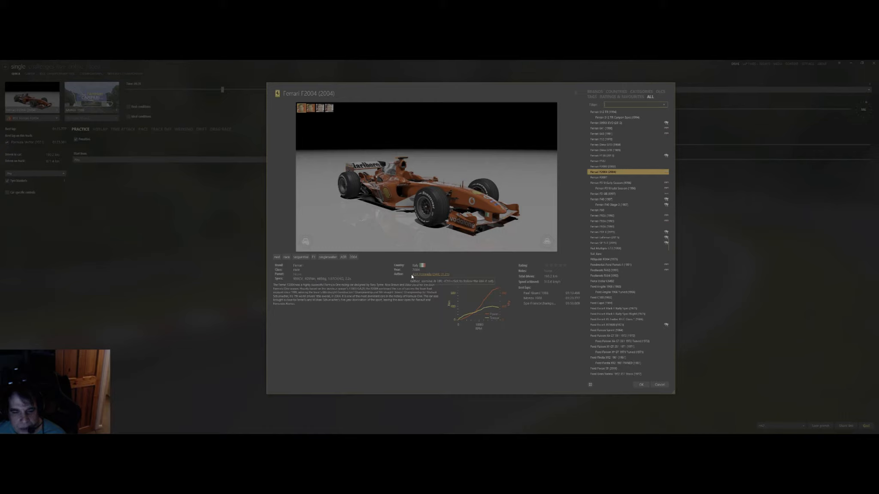
mouse_move(430, 275)
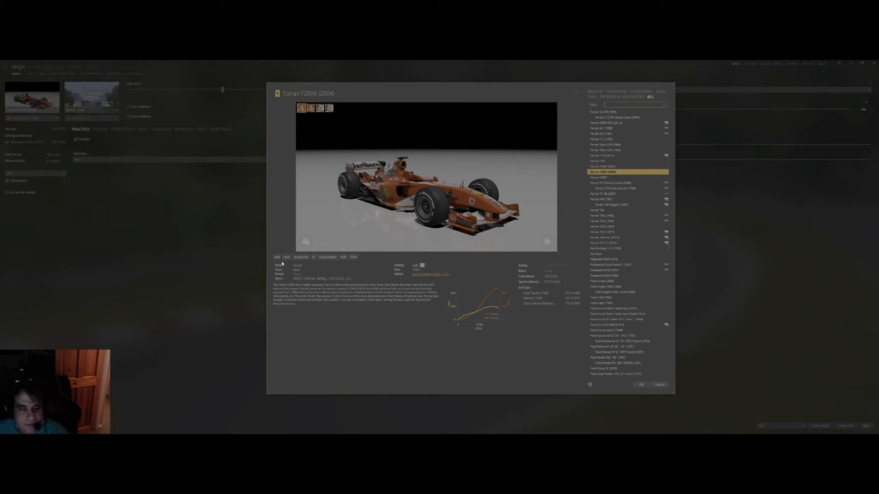
mouse_move(298, 283)
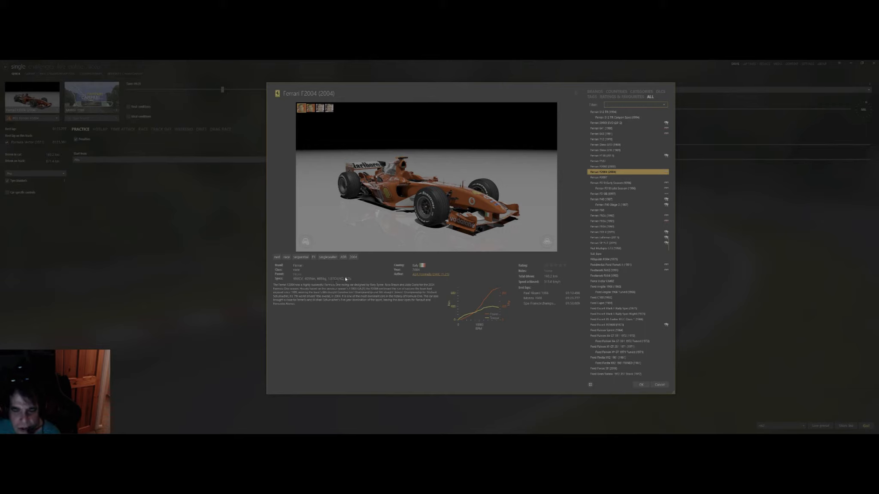
mouse_move(578, 315)
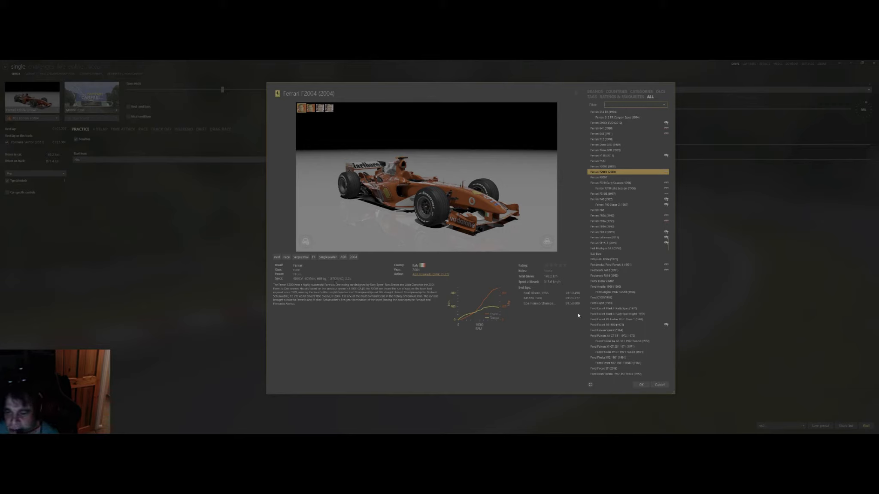